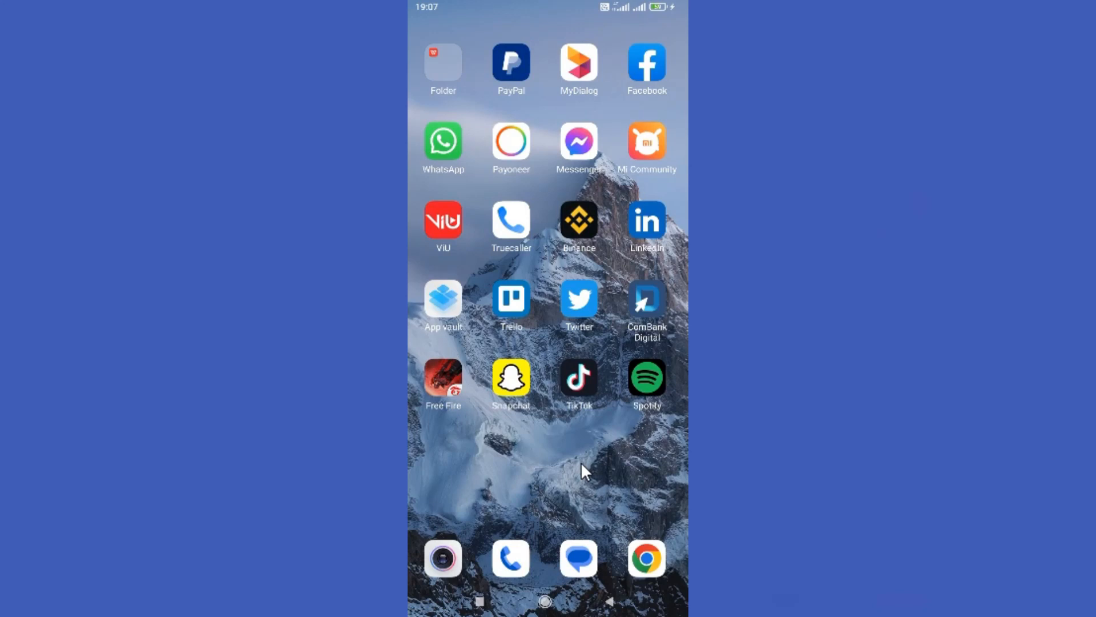
{"action": "mouse_move", "coordinate": [585, 384]}
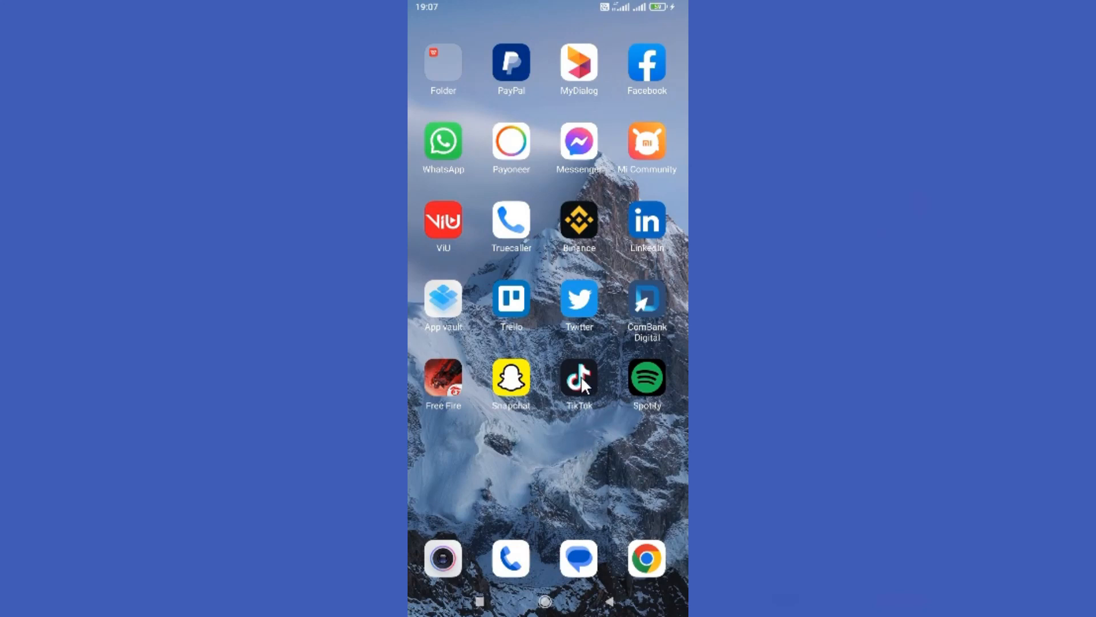
{"action": "mouse_move", "coordinate": [586, 429]}
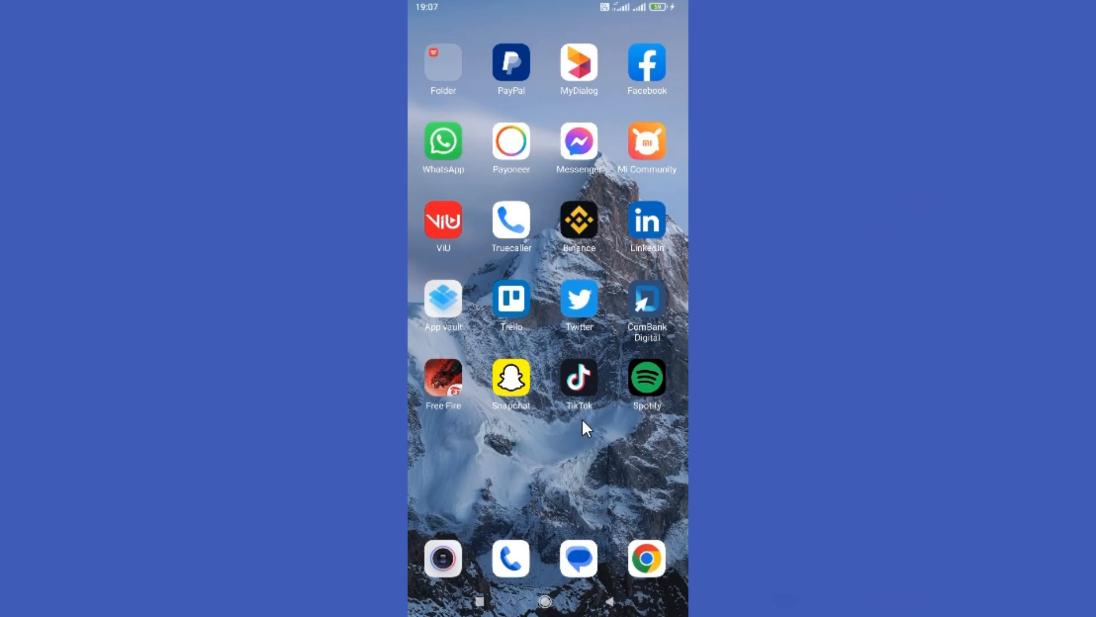
{"action": "mouse_move", "coordinate": [575, 382]}
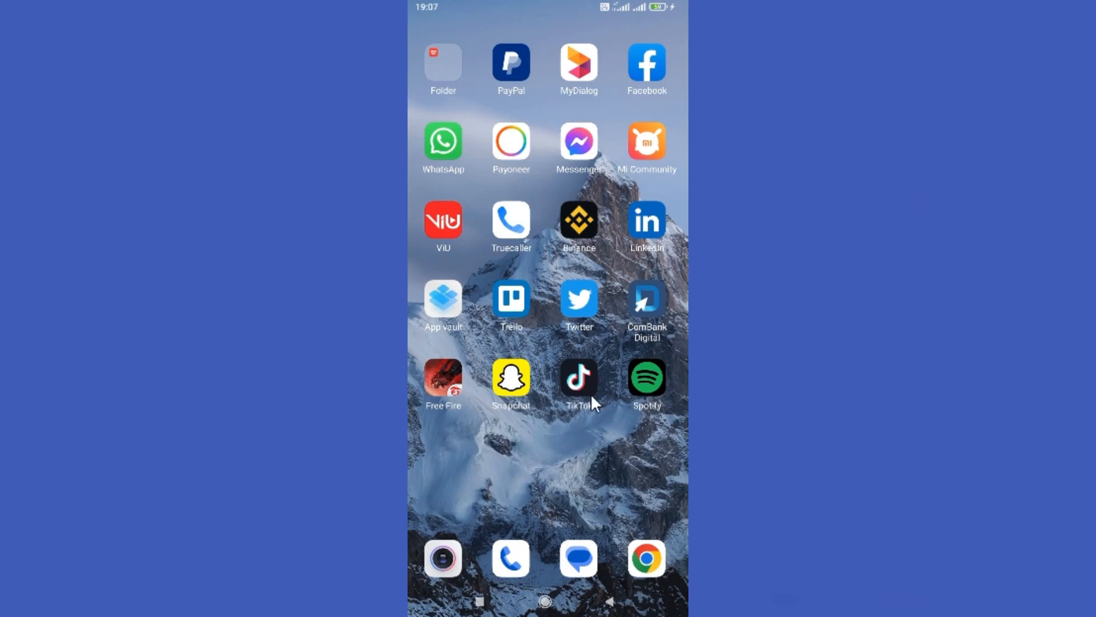
Step: Launch TikTok, go to your own profile, and bring up its options menu
{"action": "left_click", "coordinate": [578, 377]}
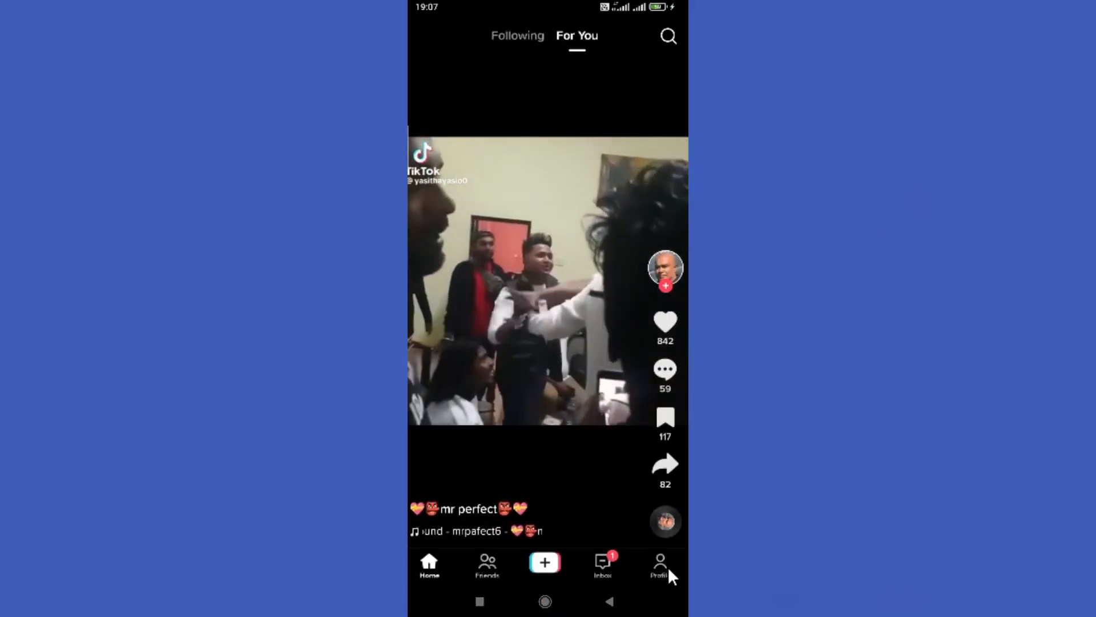
{"action": "left_click", "coordinate": [659, 563]}
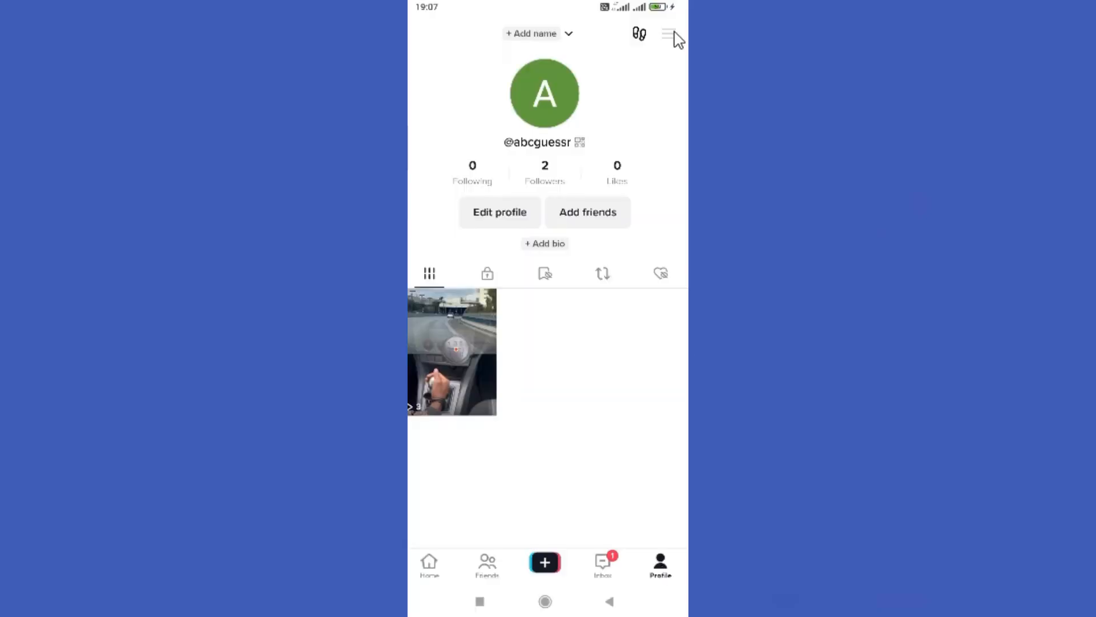
{"action": "left_click", "coordinate": [669, 34]}
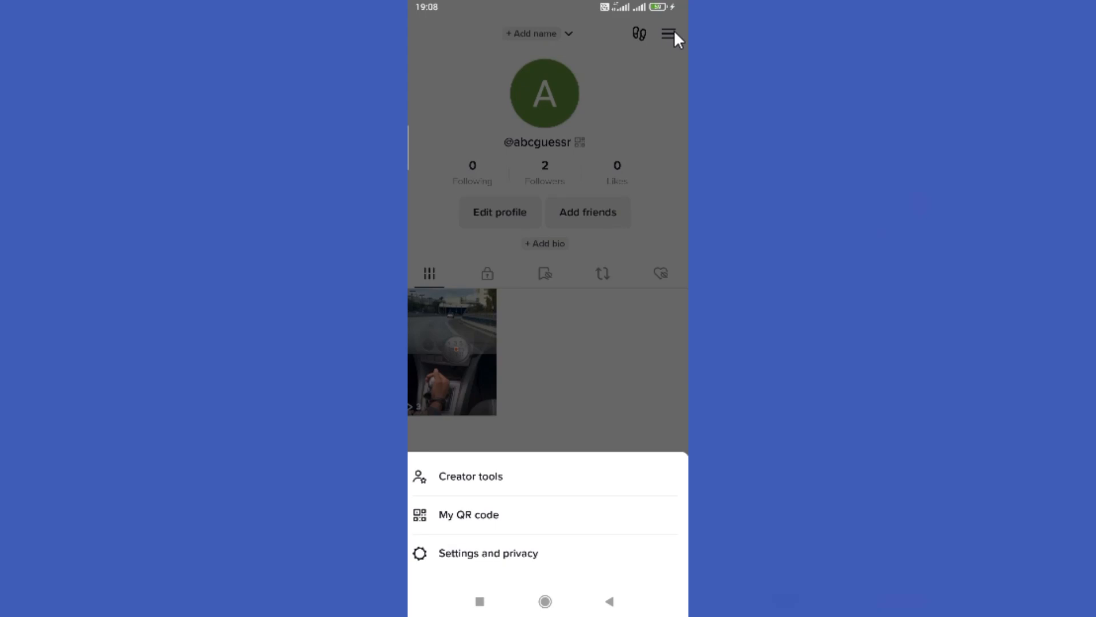
{"action": "mouse_move", "coordinate": [580, 201]}
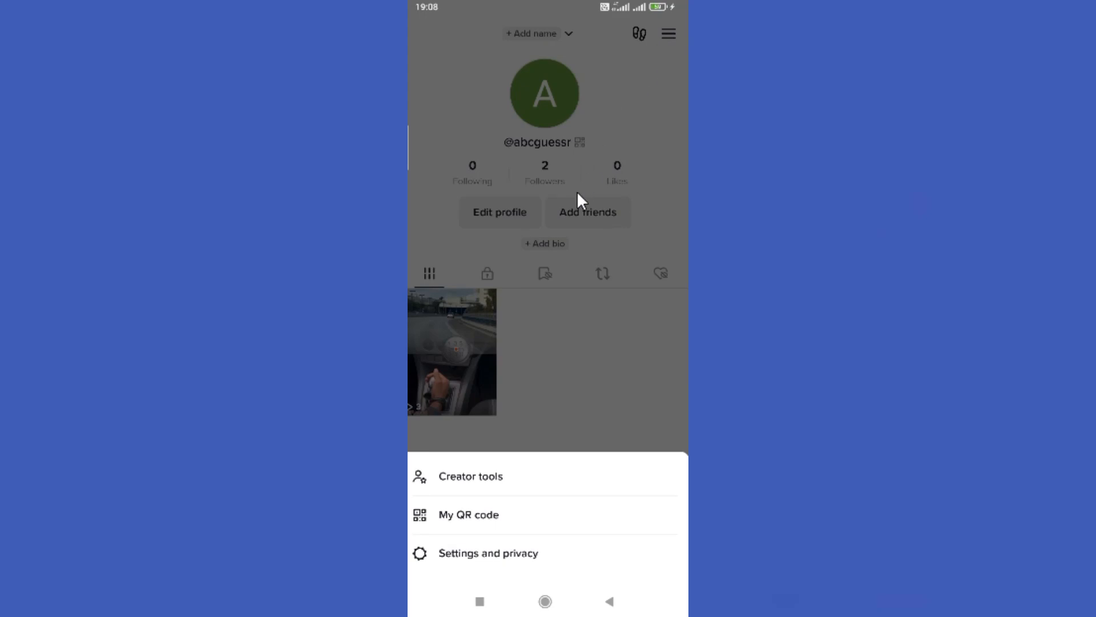
{"action": "mouse_move", "coordinate": [504, 561]}
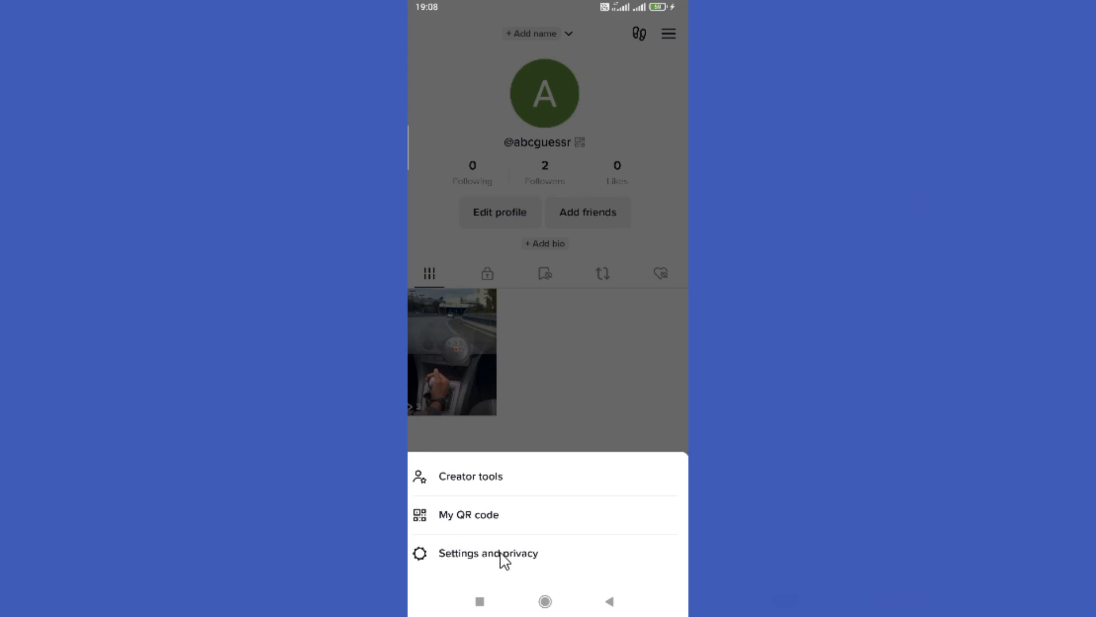
Step: Log out from Settings and privacy, saving the login info on this device
{"action": "left_click", "coordinate": [488, 553]}
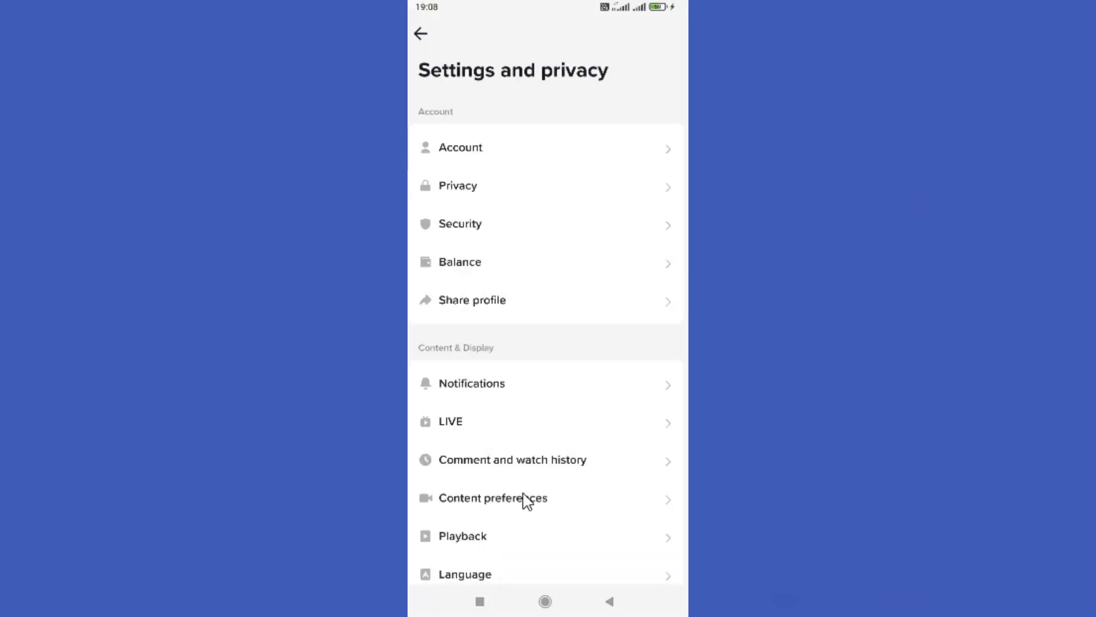
{"action": "scroll", "scroll_direction": "down", "scroll_amount": 3}
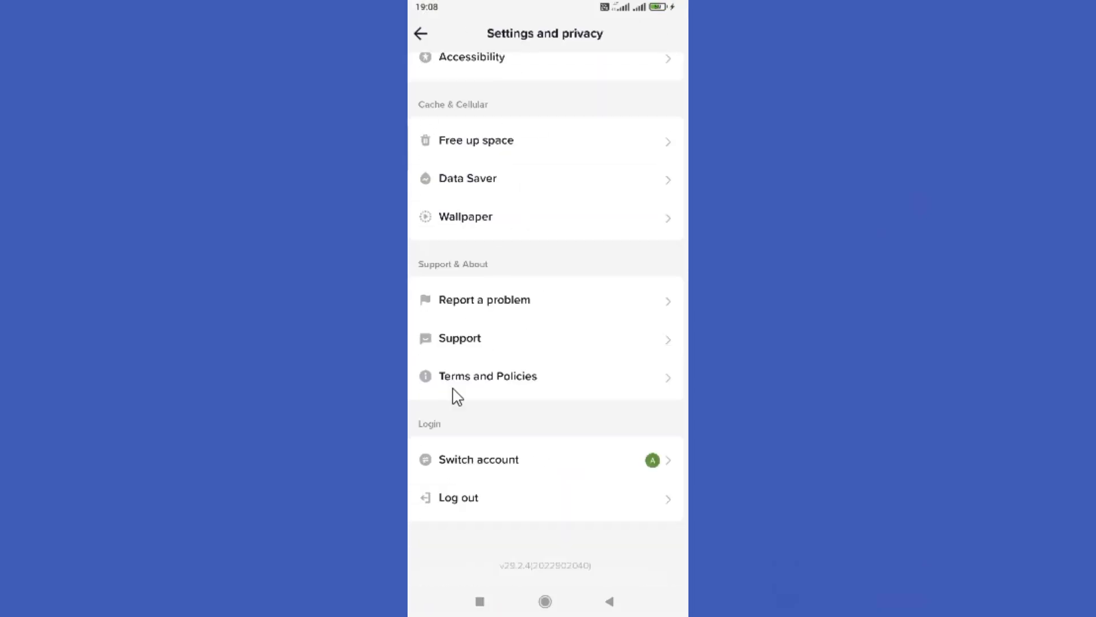
{"action": "left_click", "coordinate": [458, 498]}
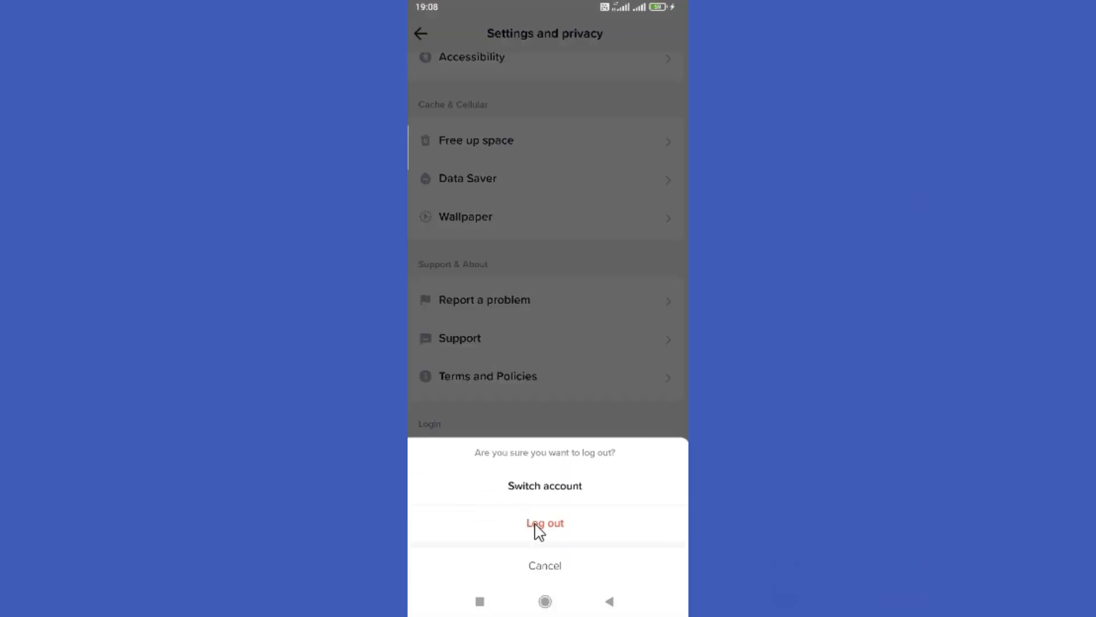
{"action": "left_click", "coordinate": [545, 523]}
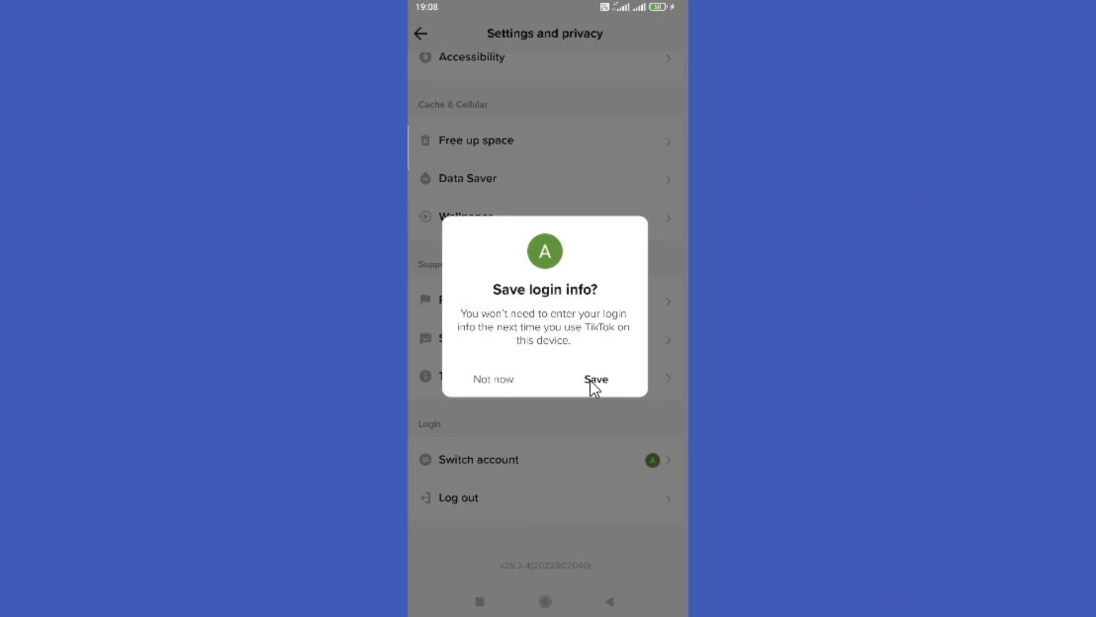
{"action": "left_click", "coordinate": [493, 379]}
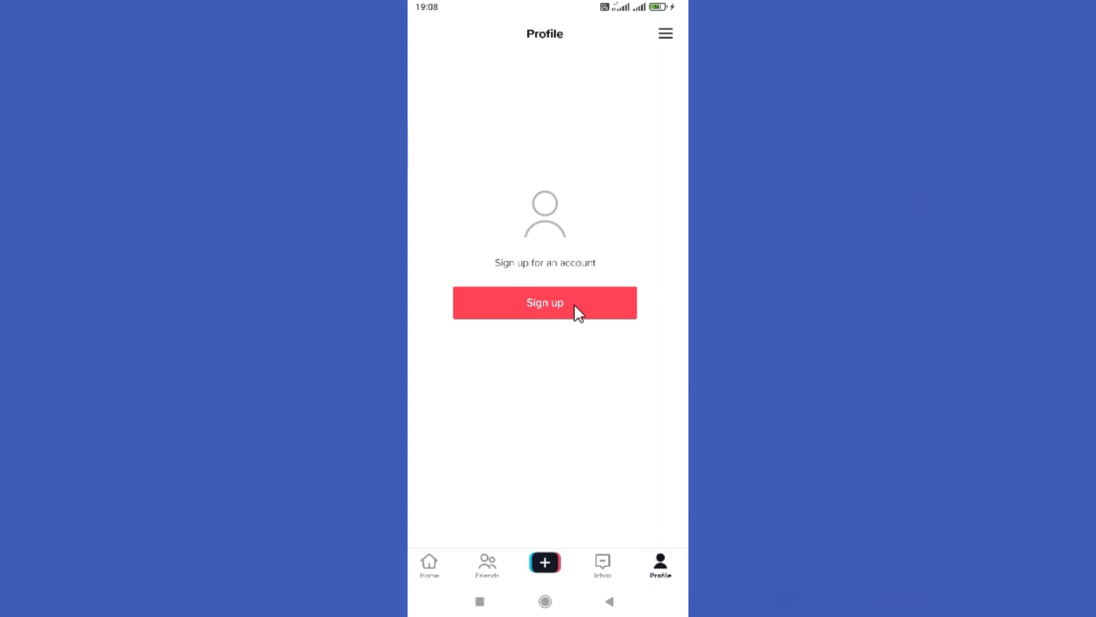
Step: Begin a brand-new account sign-up using phone or email, reaching the birthday entry
{"action": "left_click", "coordinate": [544, 303]}
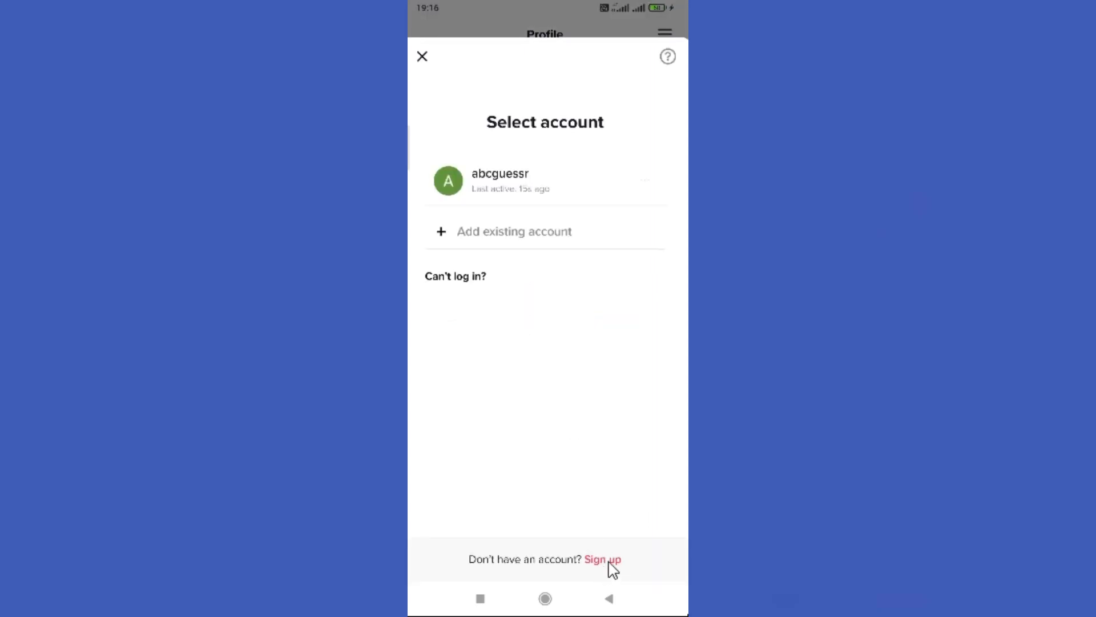
{"action": "left_click", "coordinate": [603, 558]}
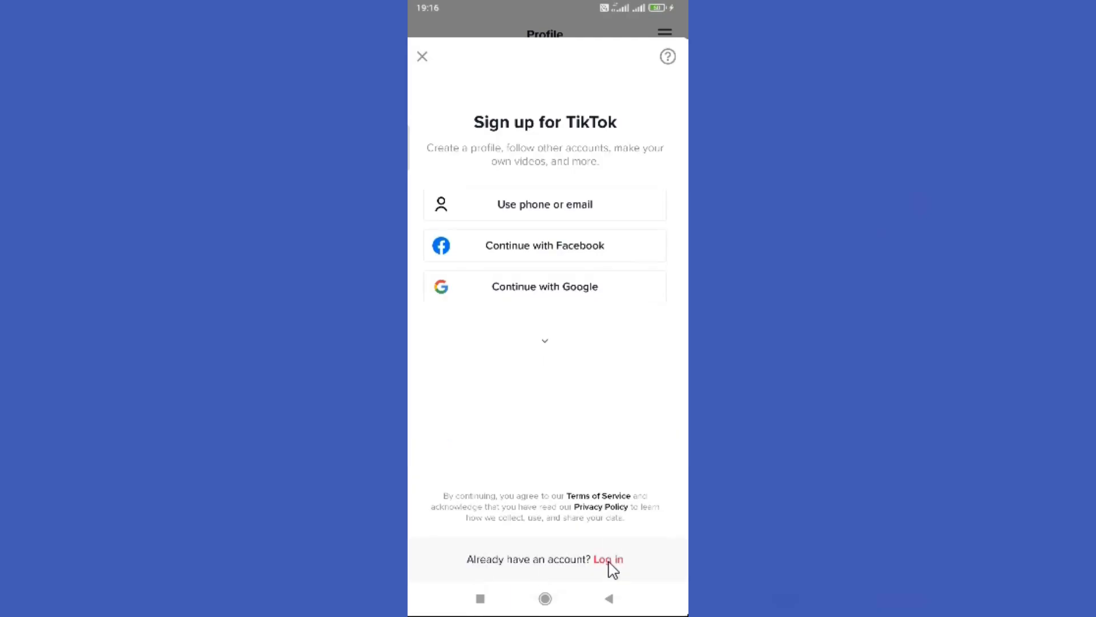
{"action": "mouse_move", "coordinate": [587, 271]}
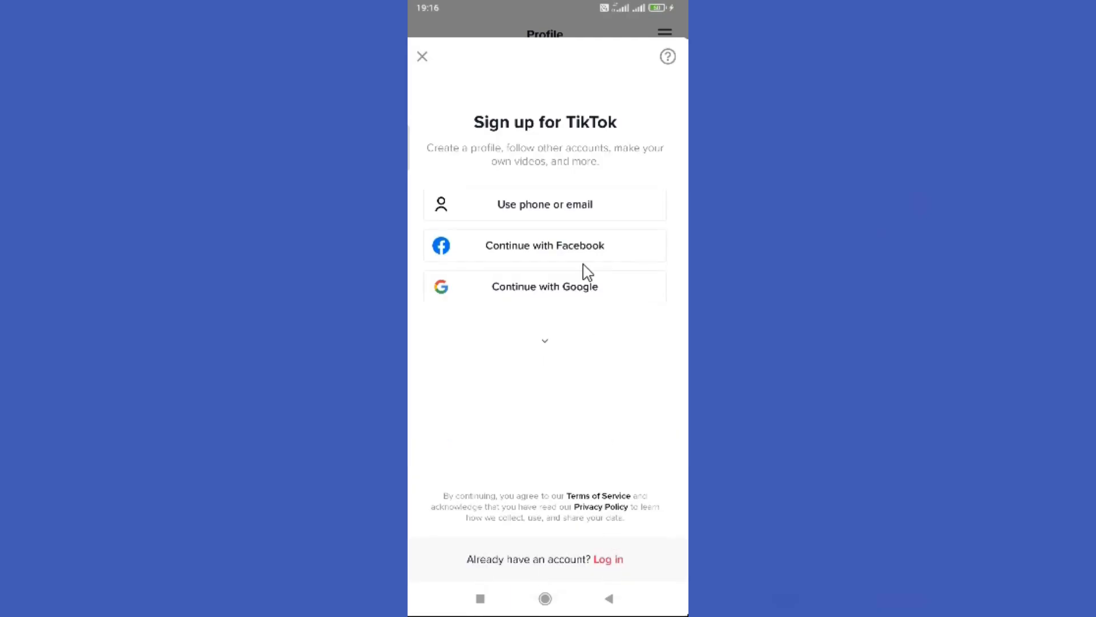
{"action": "left_click", "coordinate": [544, 204]}
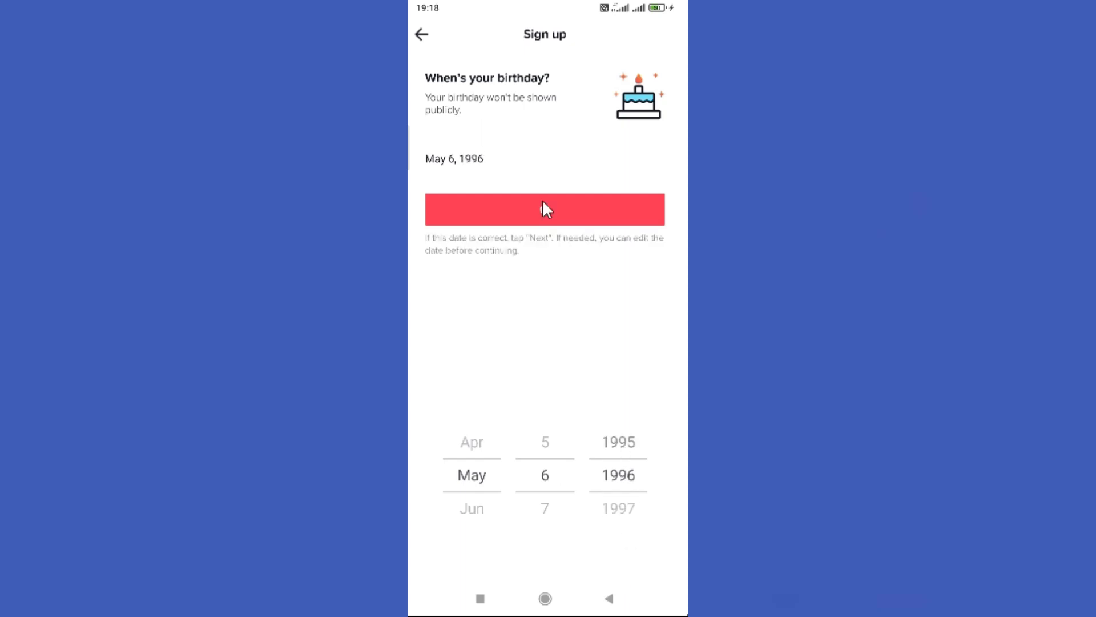
Step: Confirm the birthday, submit a password, and set the nickname 'dinuk'
{"action": "left_click", "coordinate": [545, 209]}
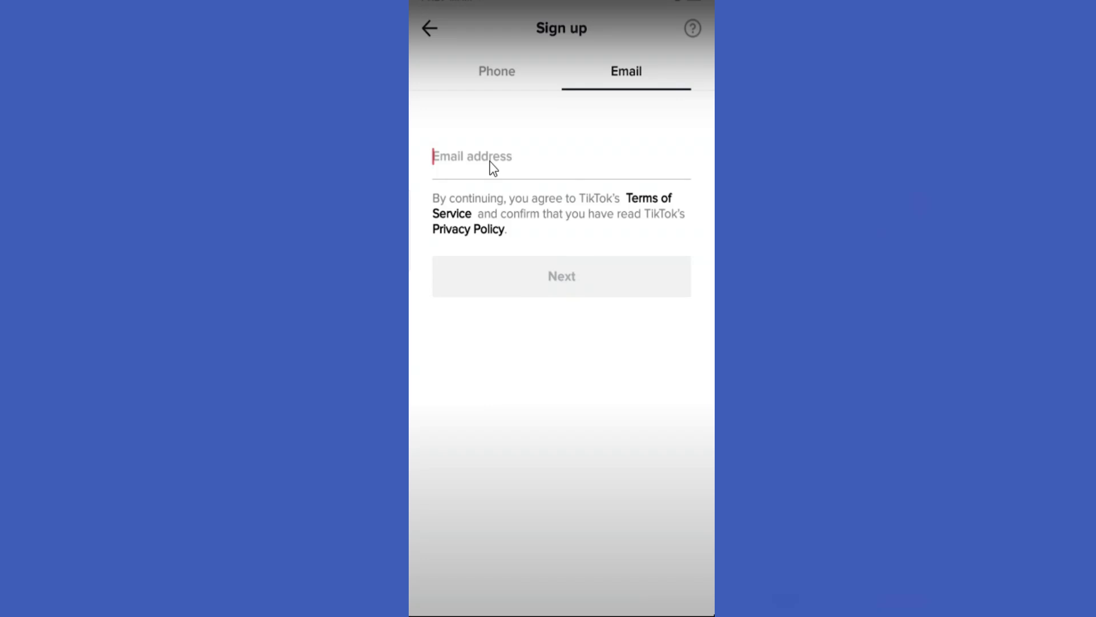
{"action": "mouse_move", "coordinate": [553, 227]}
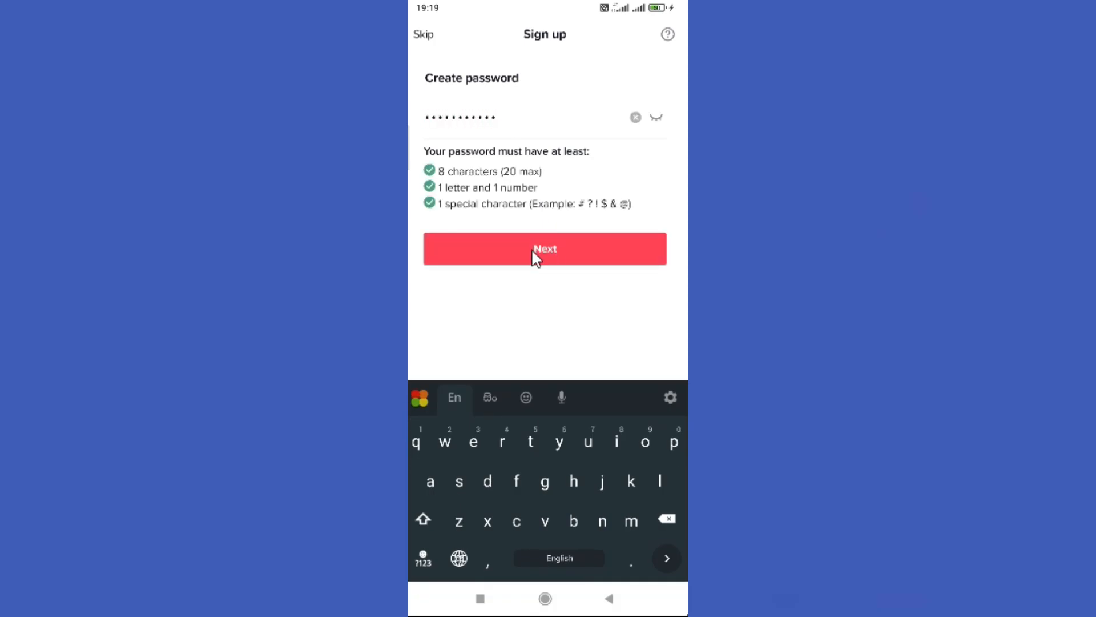
{"action": "left_click", "coordinate": [544, 249]}
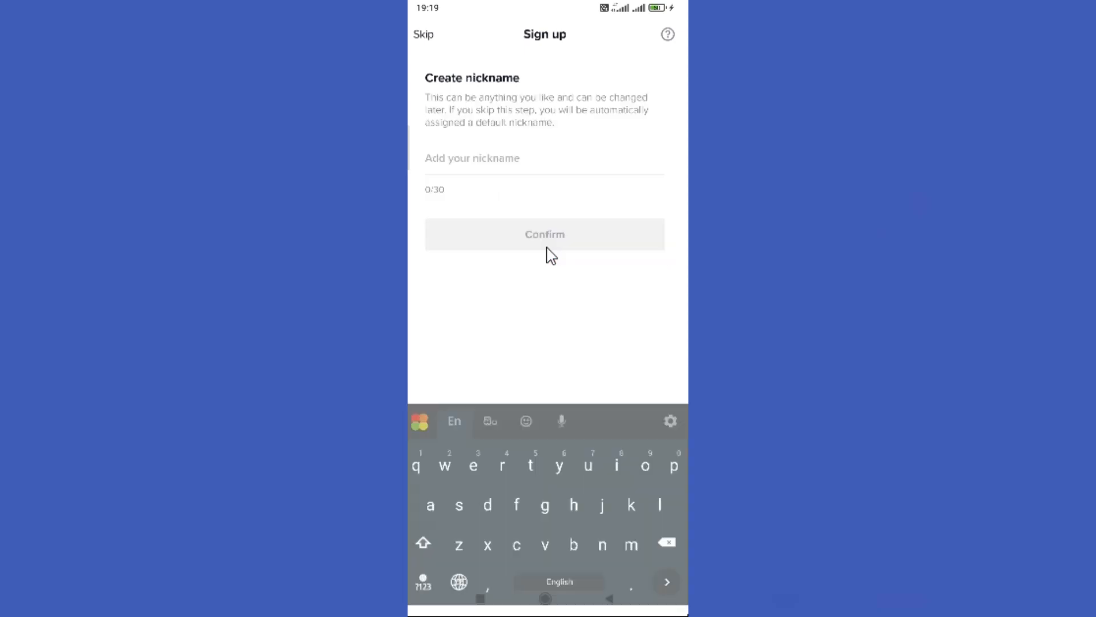
{"action": "type", "text": "dinu"}
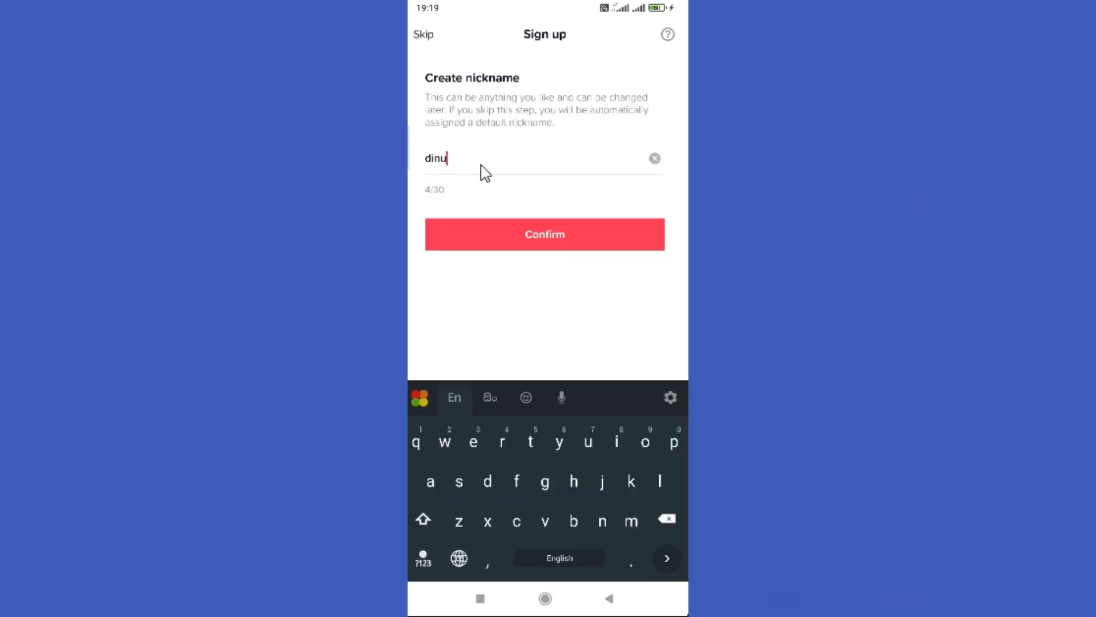
{"action": "type", "text": "k"}
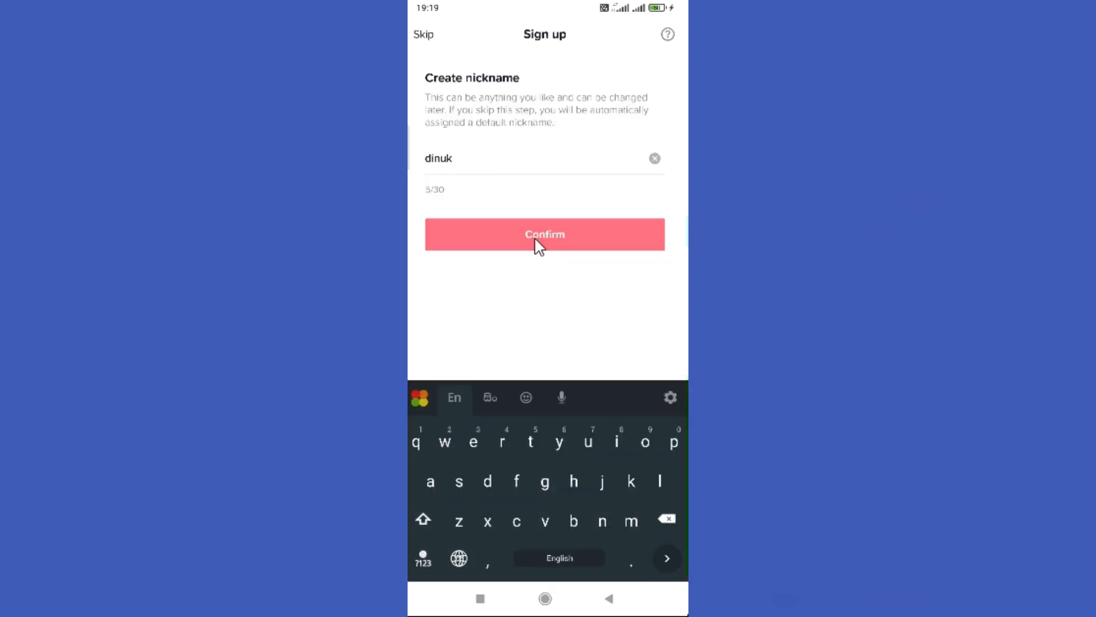
{"action": "left_click", "coordinate": [545, 234]}
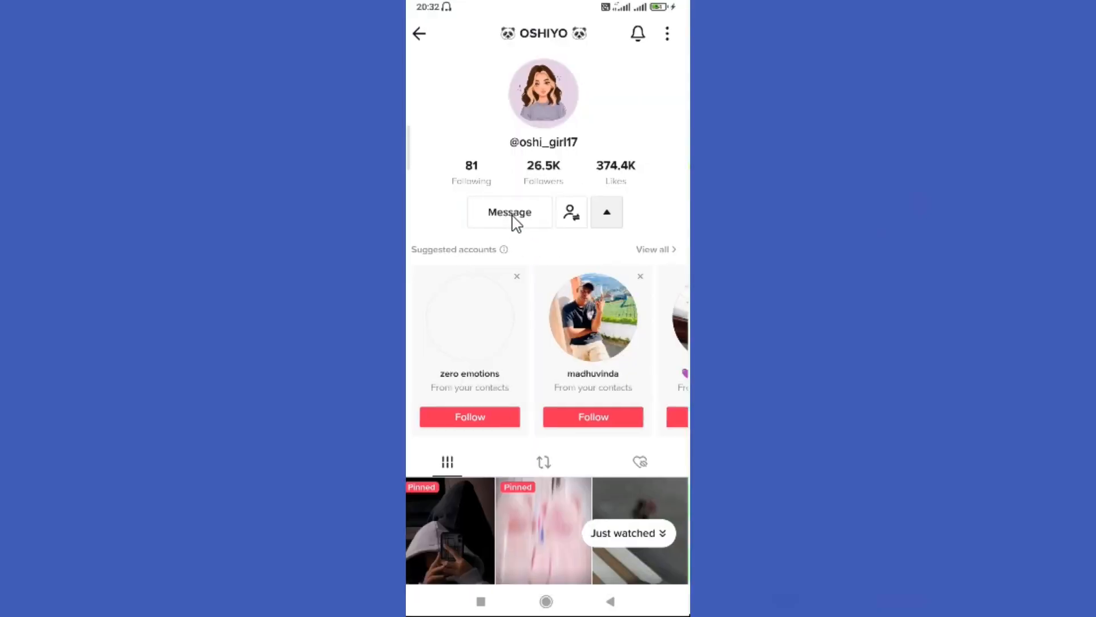
{"action": "left_click", "coordinate": [510, 211]}
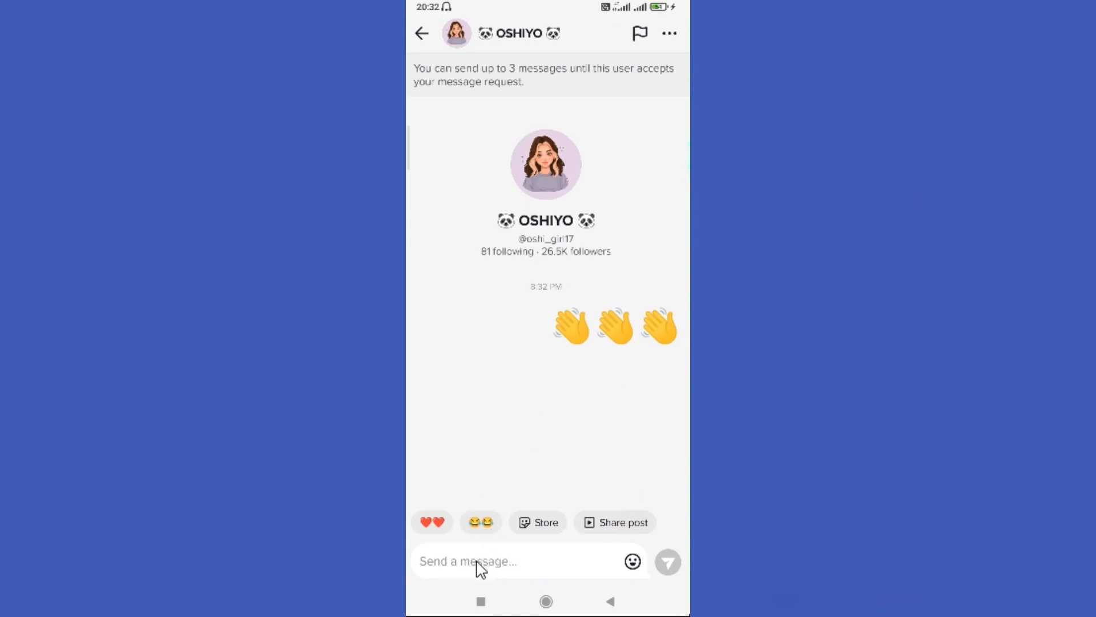
{"action": "left_click", "coordinate": [489, 561]}
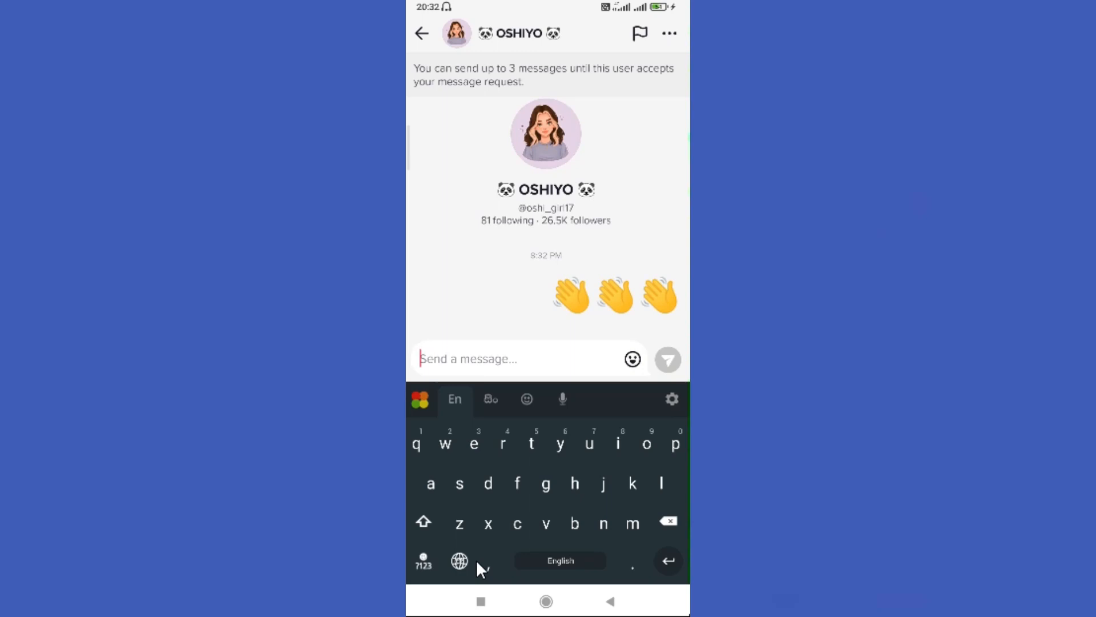
{"action": "type", "text": "hello"}
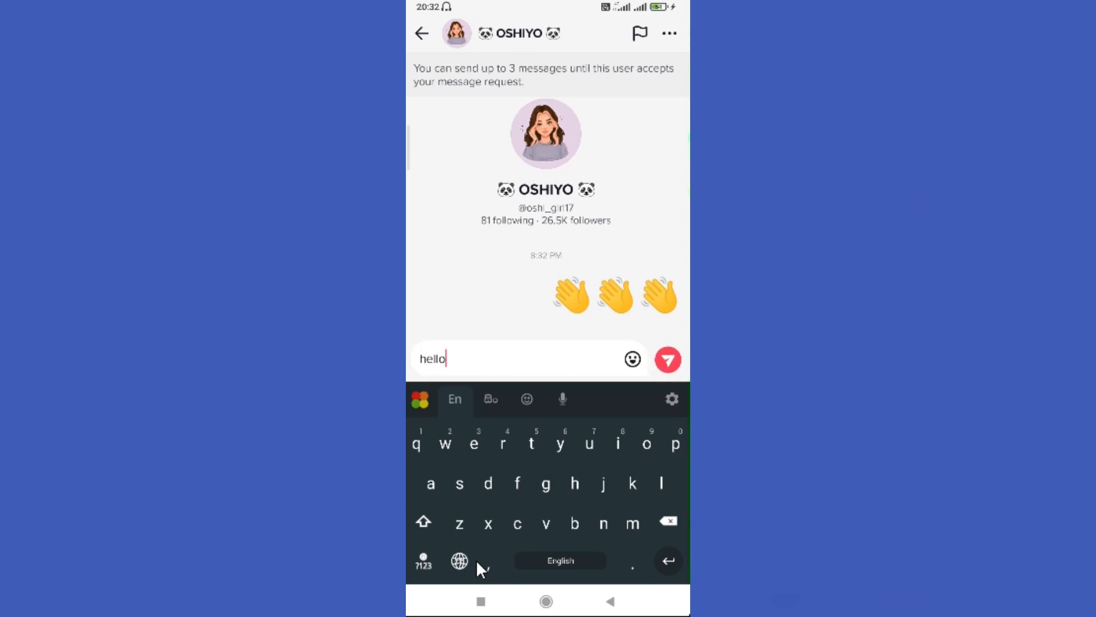
{"action": "mouse_move", "coordinate": [669, 348]}
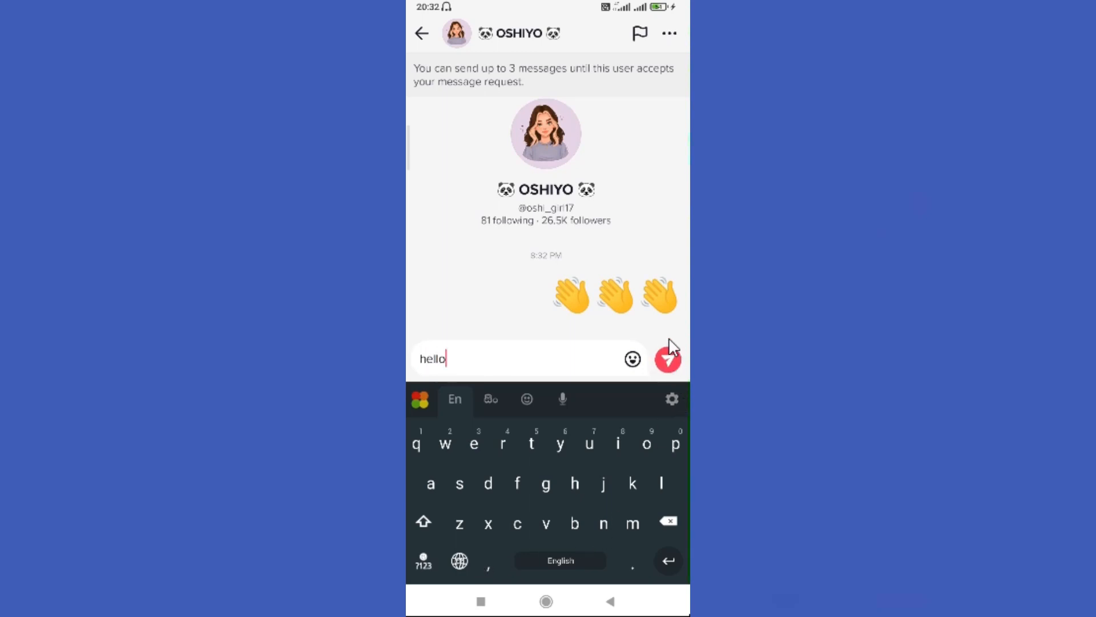